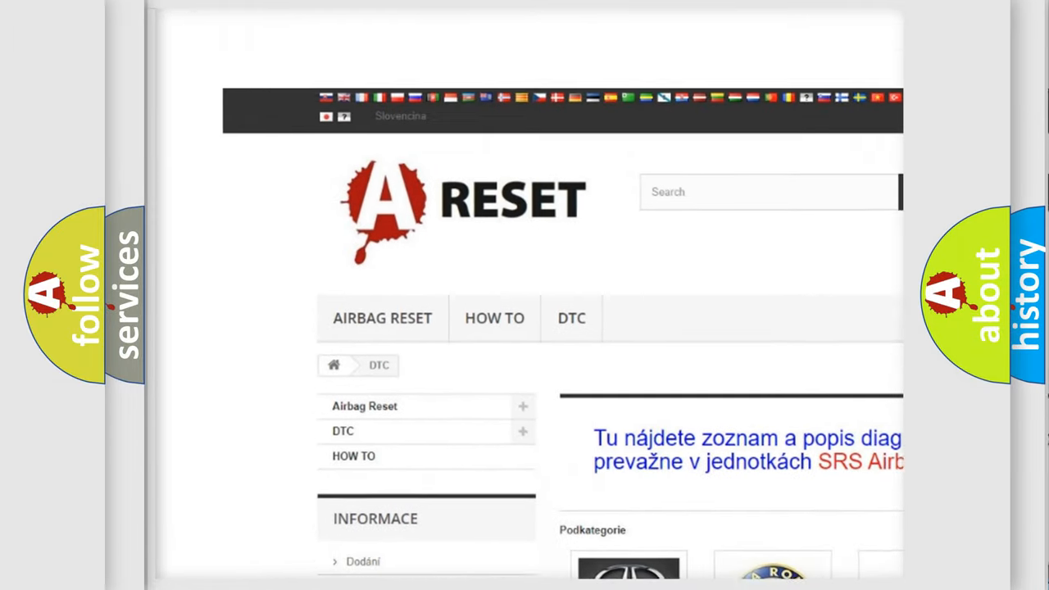
# Scroll down the DTC brand categories and open the Lincoln diagnostic code list
pyautogui.scroll(-3)
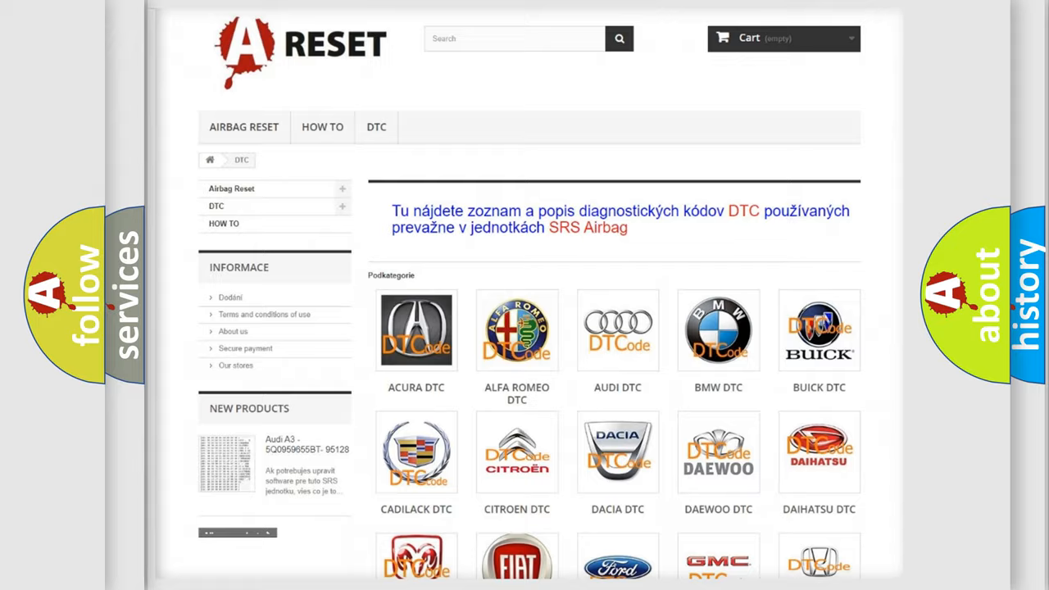
pyautogui.scroll(-3)
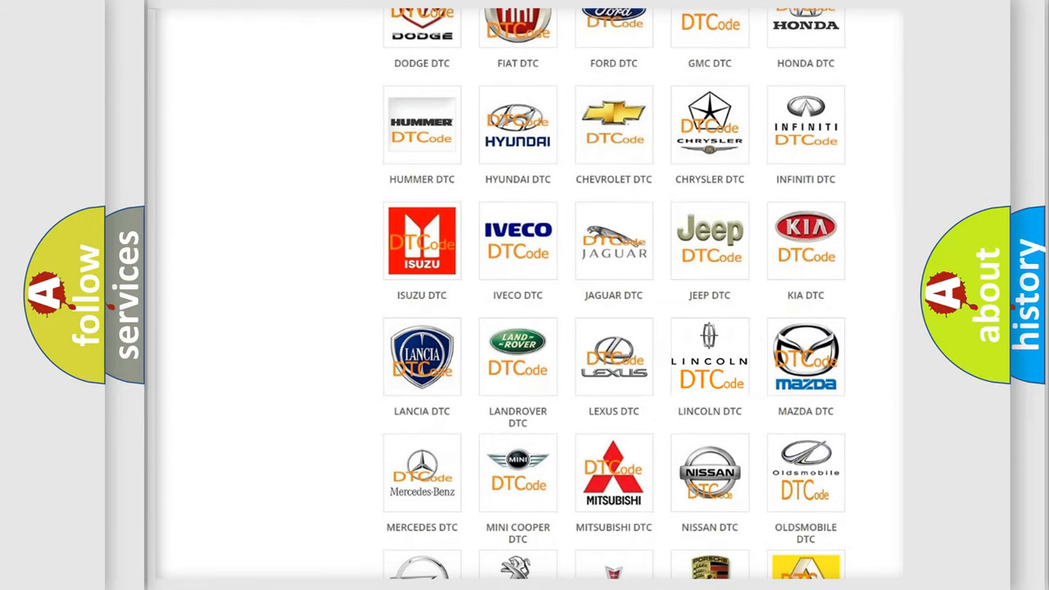
pyautogui.click(709, 357)
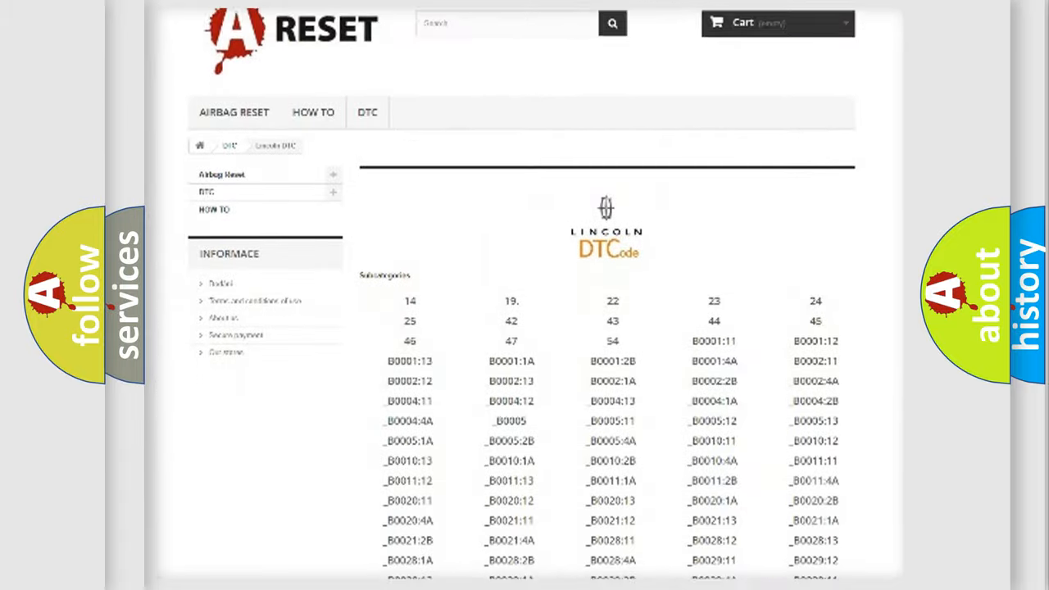
pyautogui.scroll(-3)
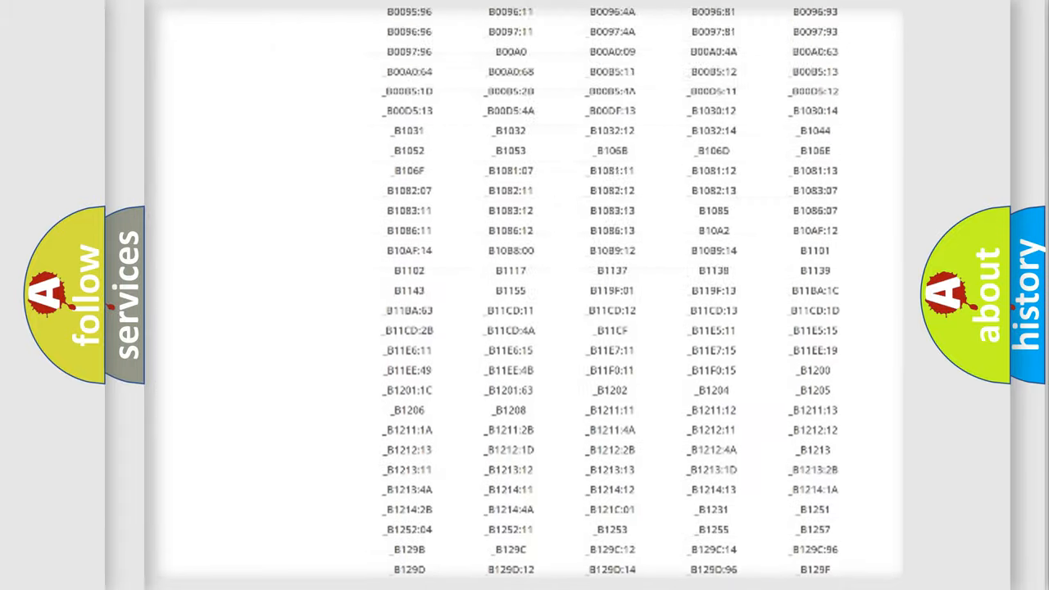
pyautogui.scroll(3)
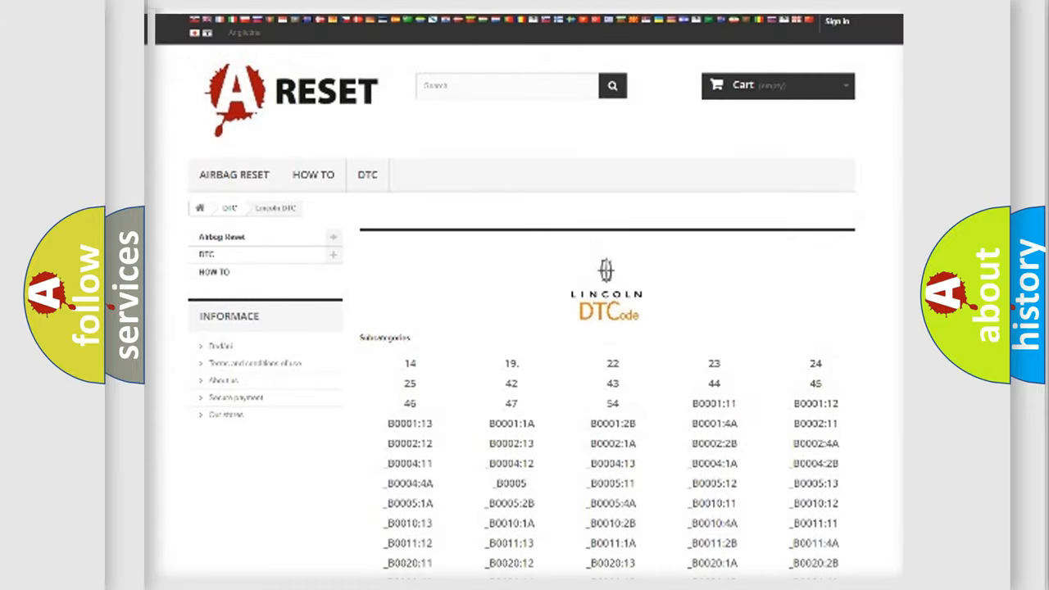